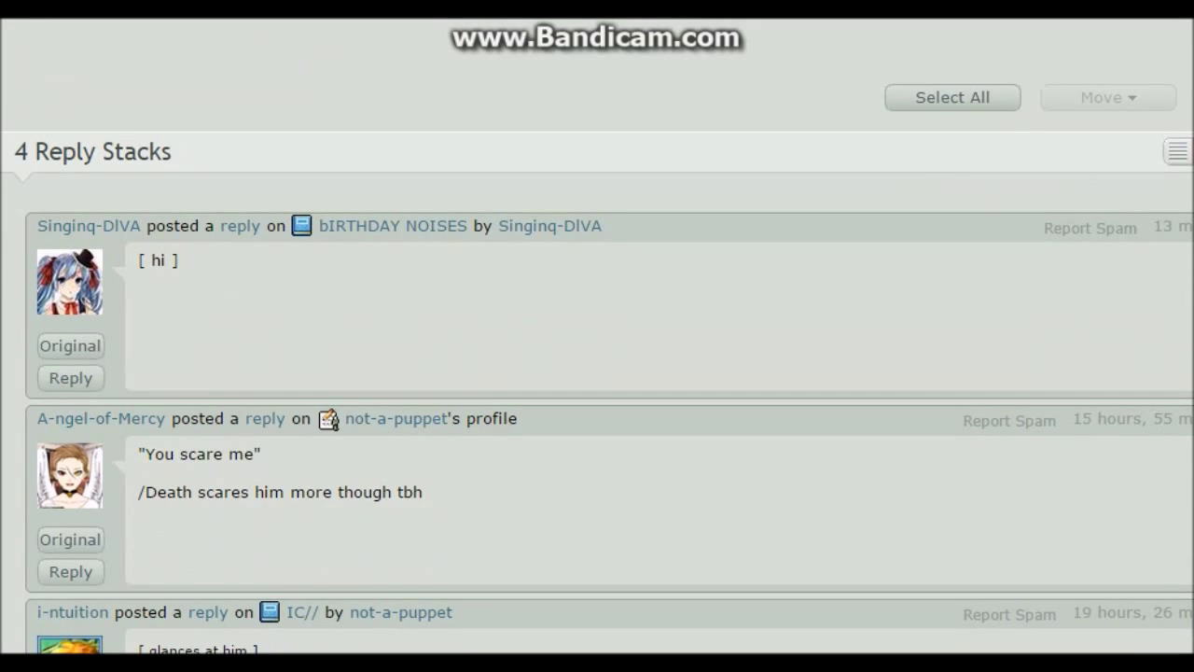
Scroll through the Reply Stacks and view the first reply's original.
scroll("down", 3)
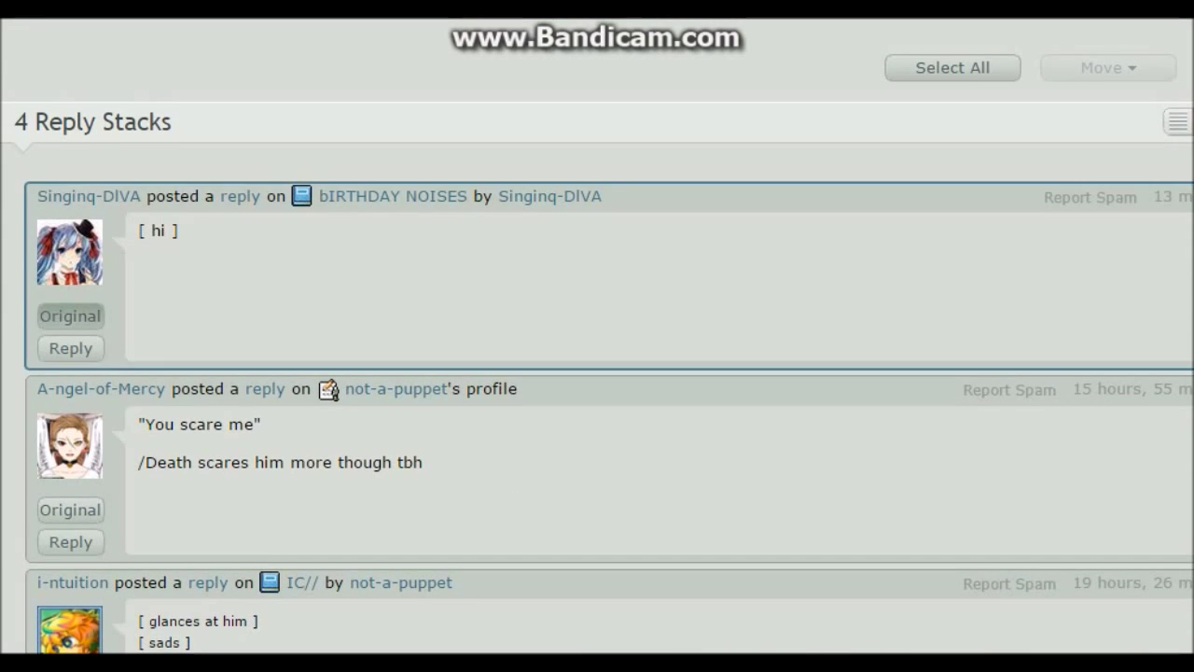
left_click(70, 348)
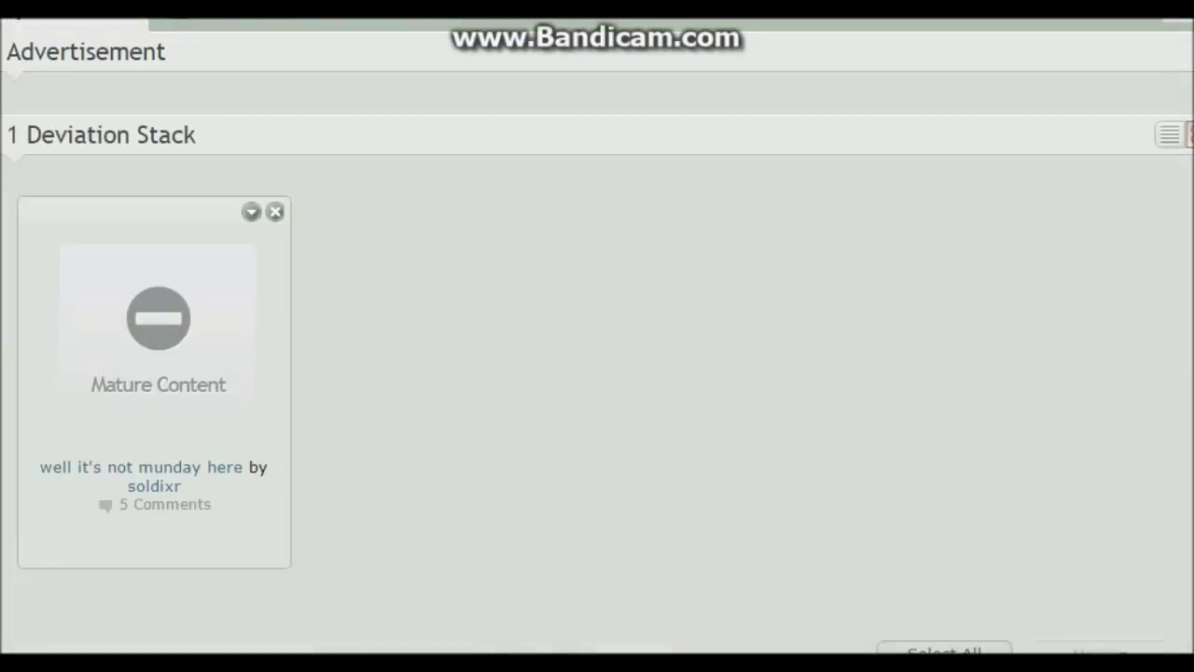
Check a journal notification and scroll further down the Journal Stack.
left_click(275, 211)
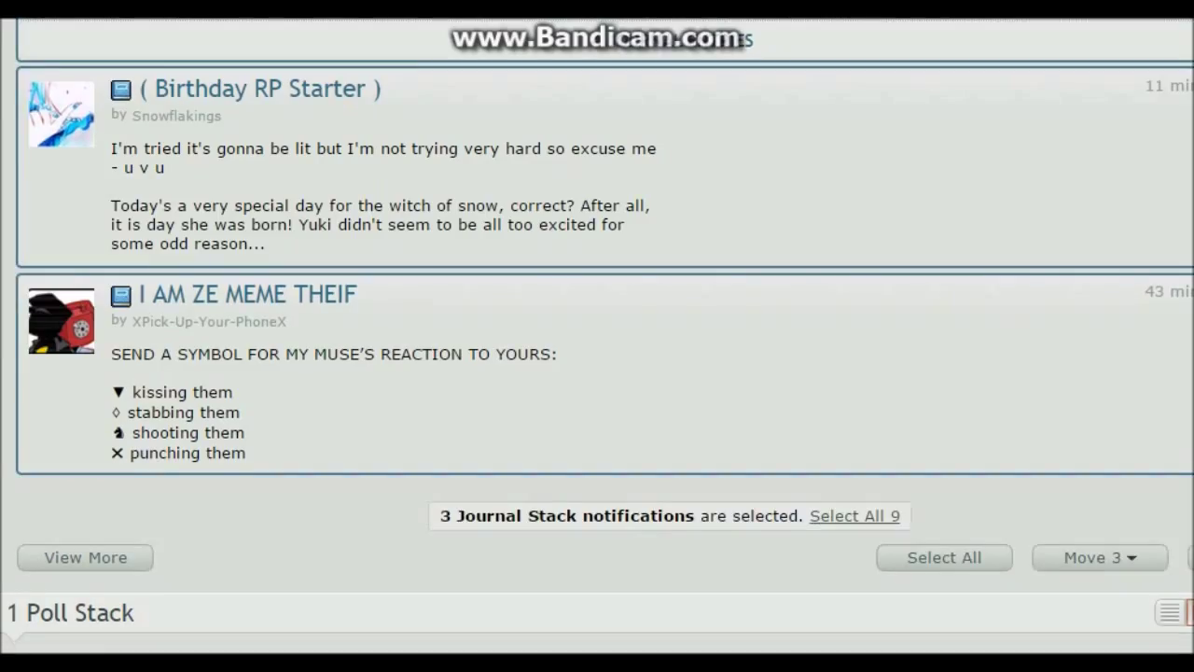
scroll("down", 3)
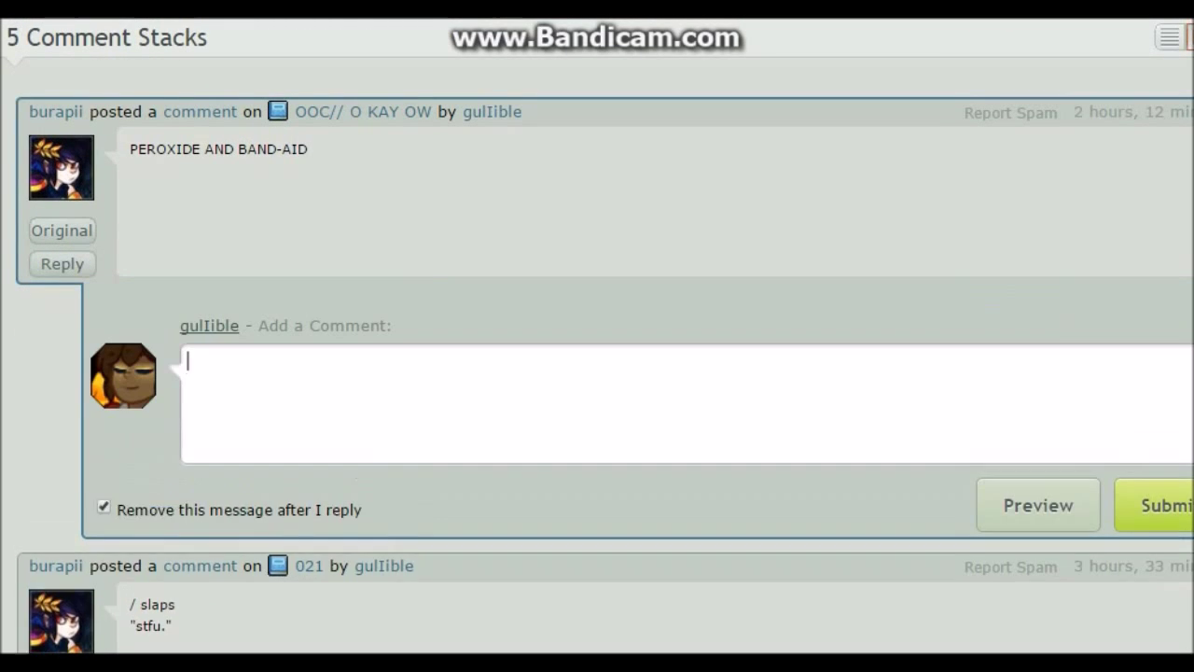
Type '[ nah, just leave it alone ]' as the reply to 'PEROXIDE AND BAND-AID'.
type("[ nah")
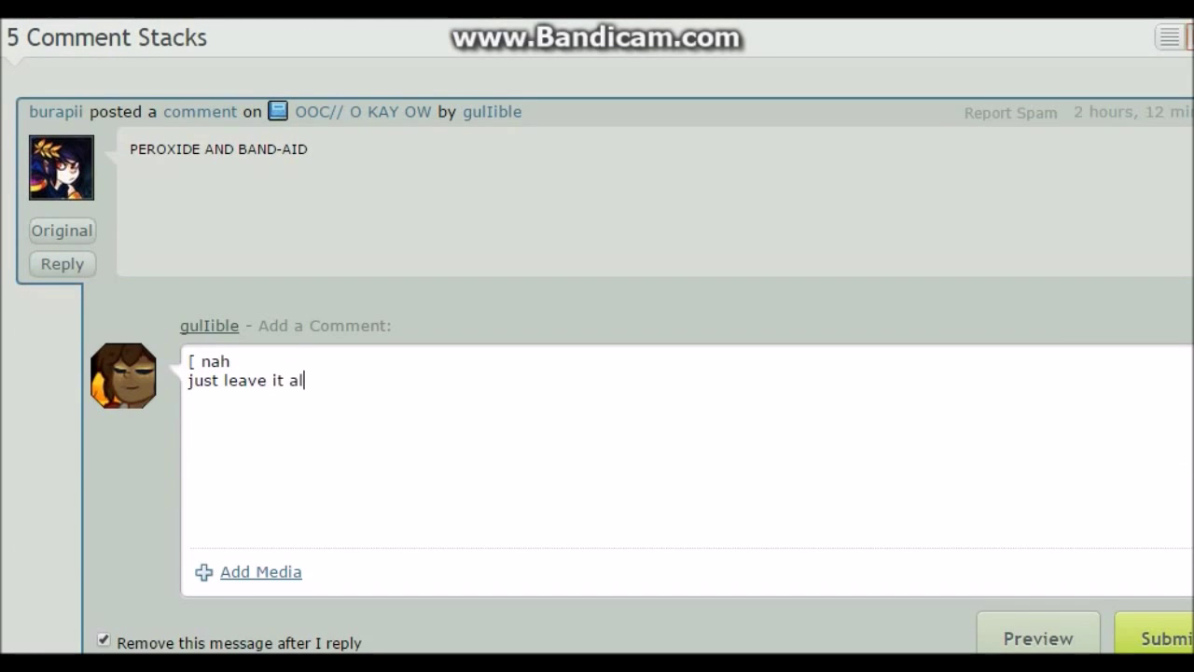
type("one ]")
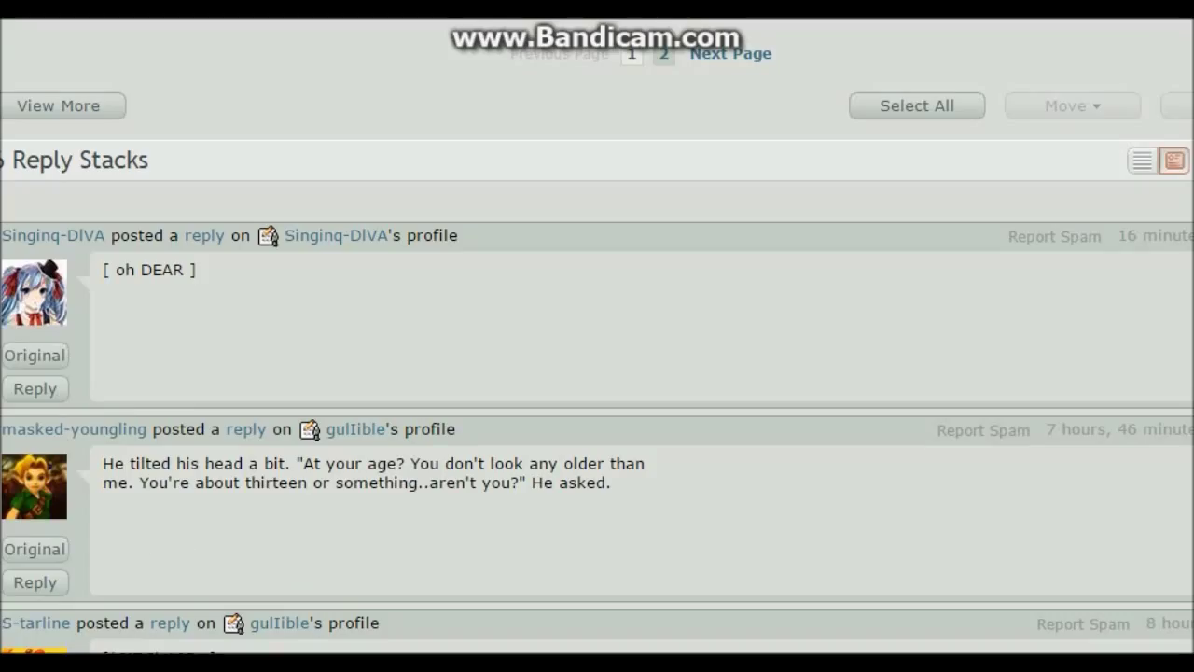
Go to the next page of Reply Stacks and scroll through the replies.
left_click(35, 388)
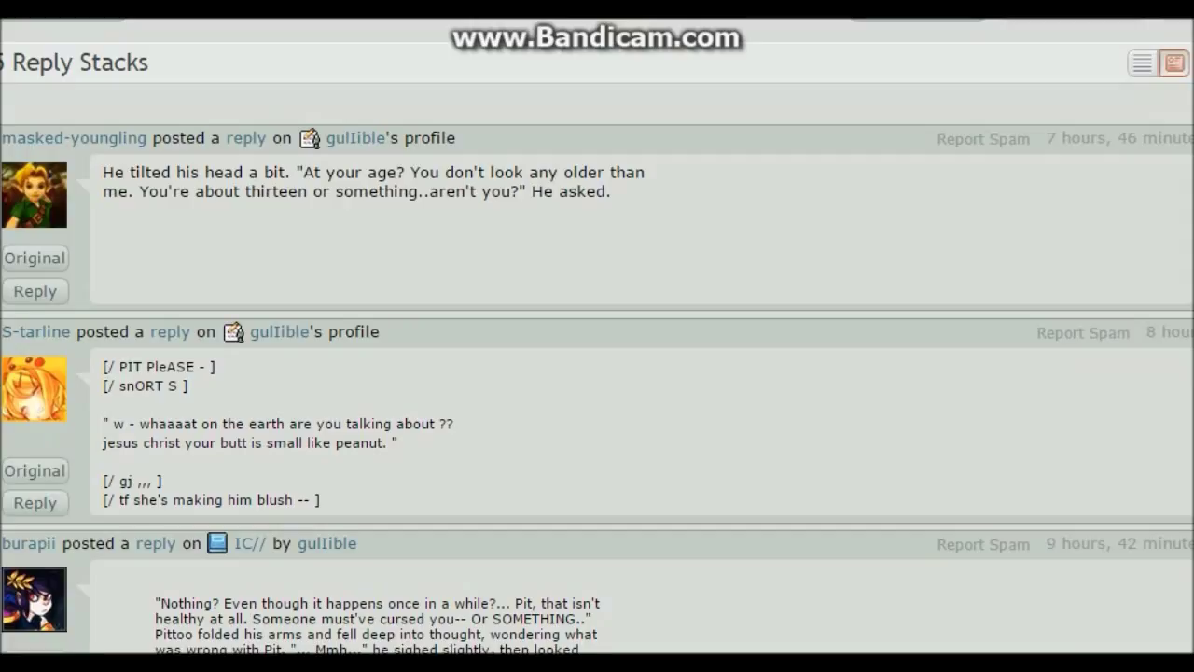
scroll("down", 3)
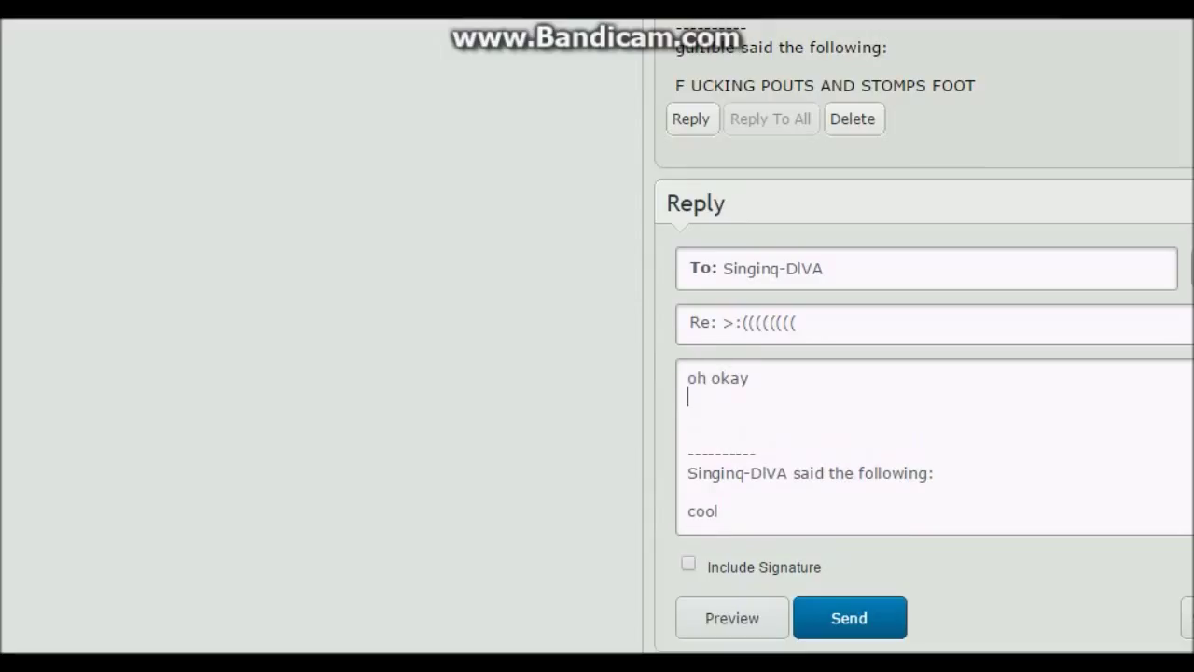
type("enjoy your st")
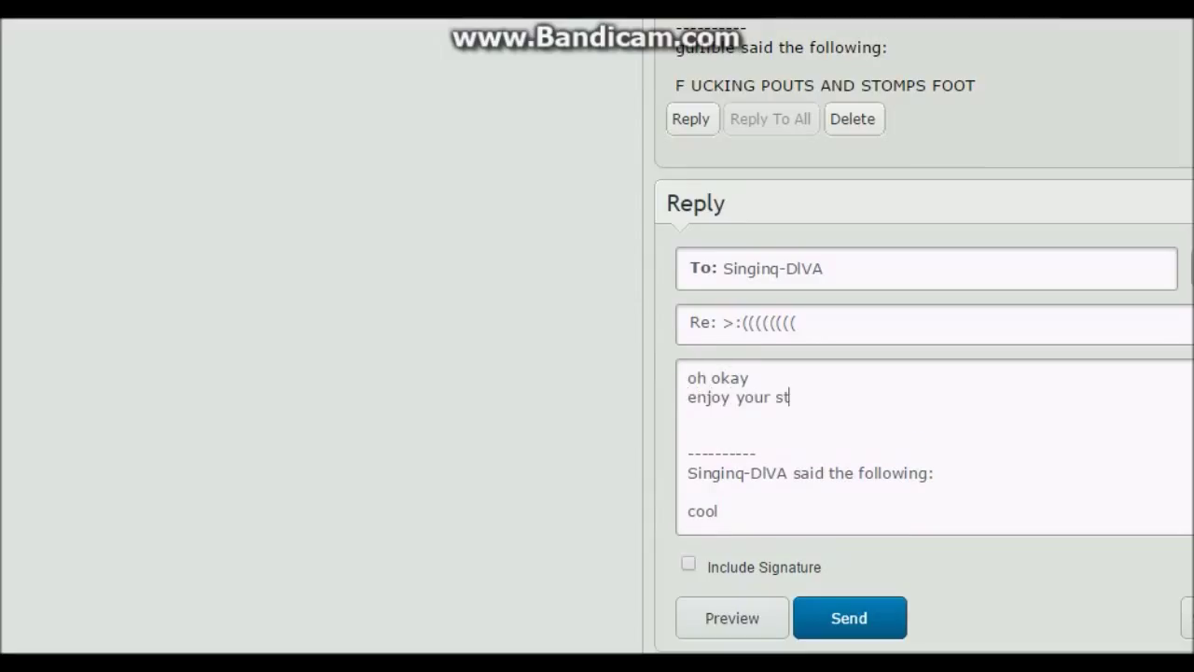
type("ay")
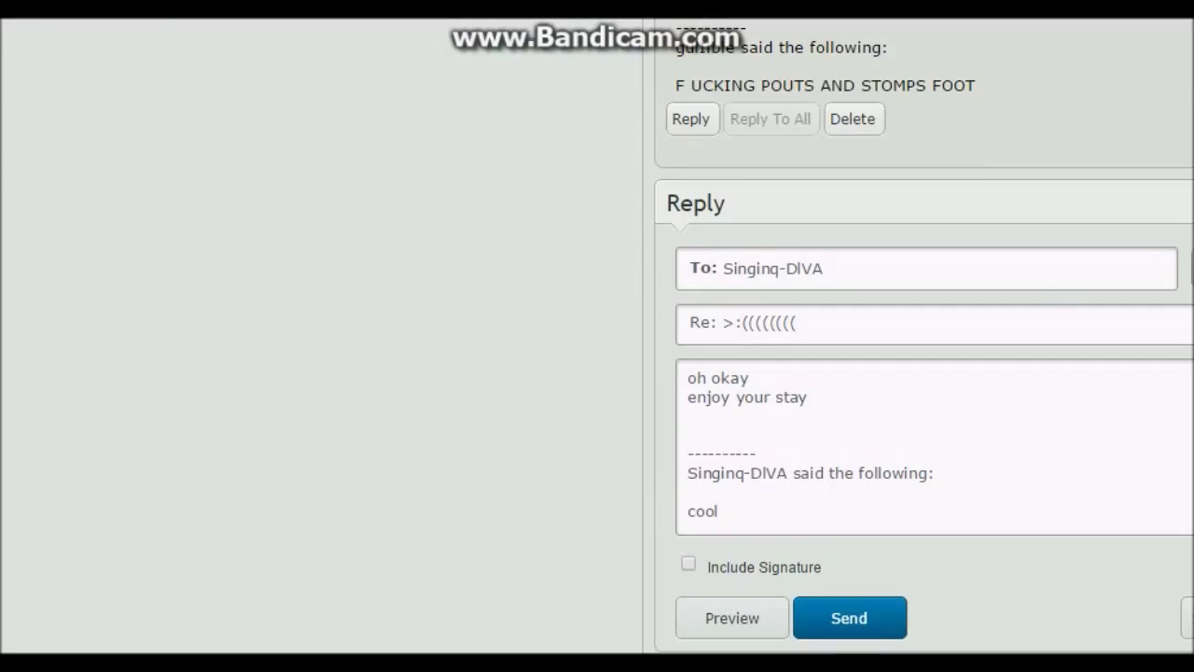
left_click(848, 617)
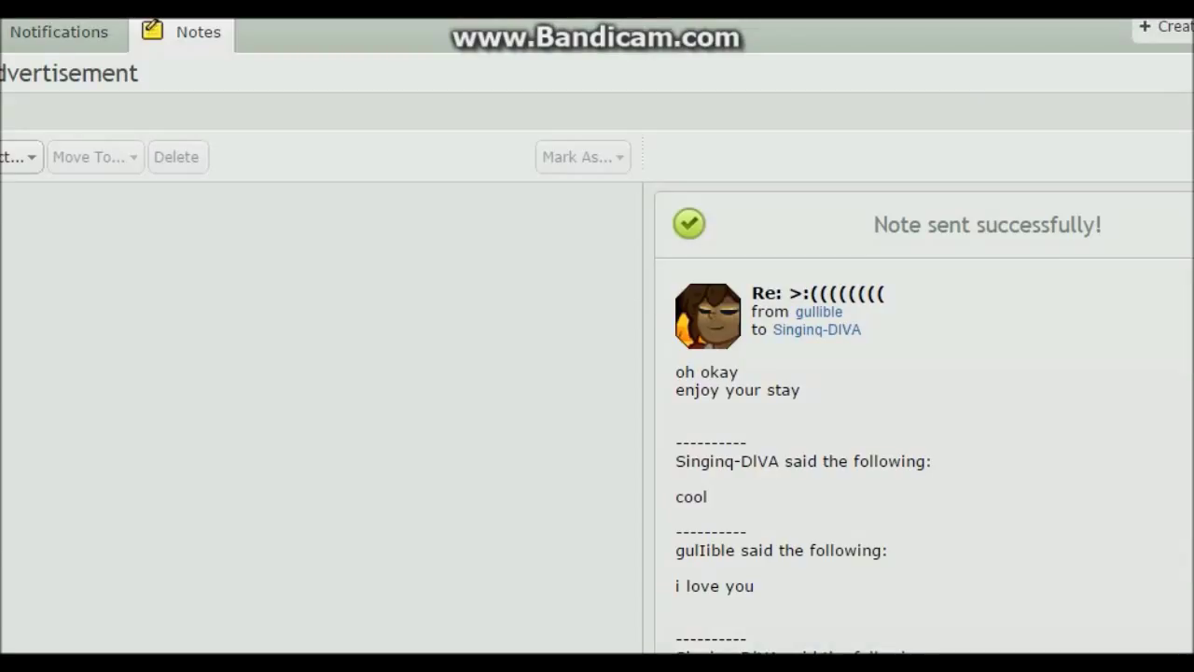